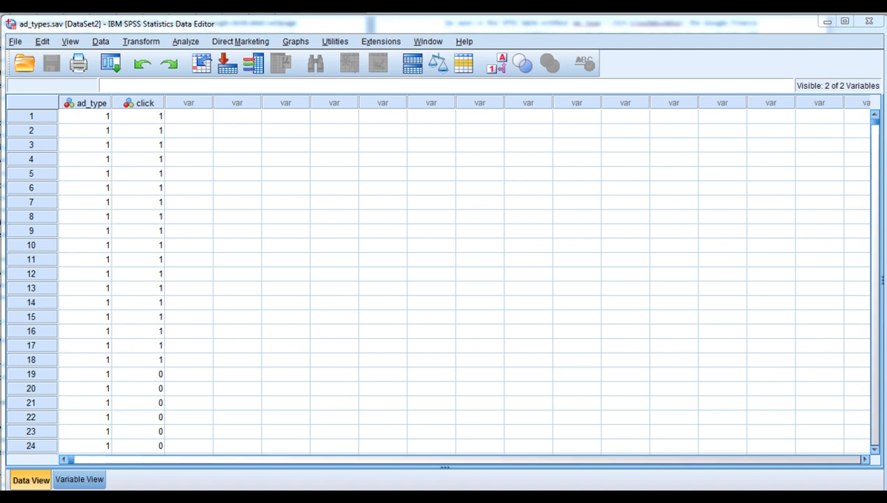
pyautogui.moveTo(155, 134)
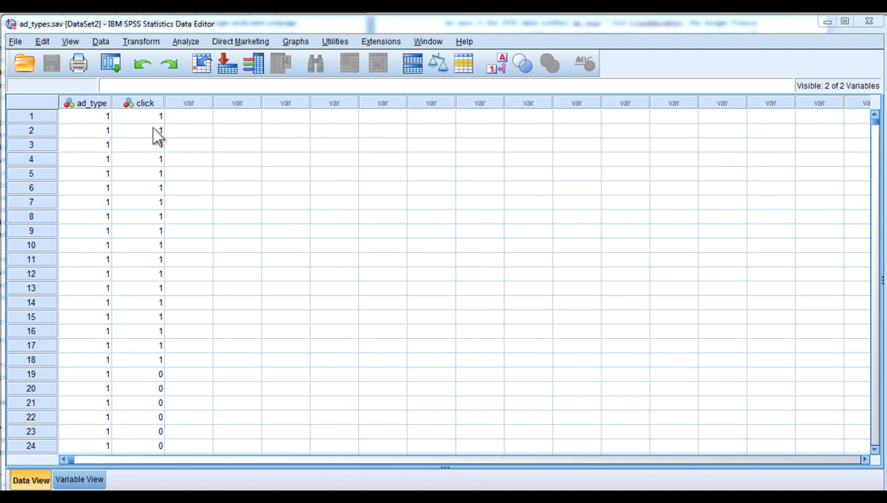
# Browse the data grid cells for click and ad_type, then switch to the variable definitions.
pyautogui.click(138, 116)
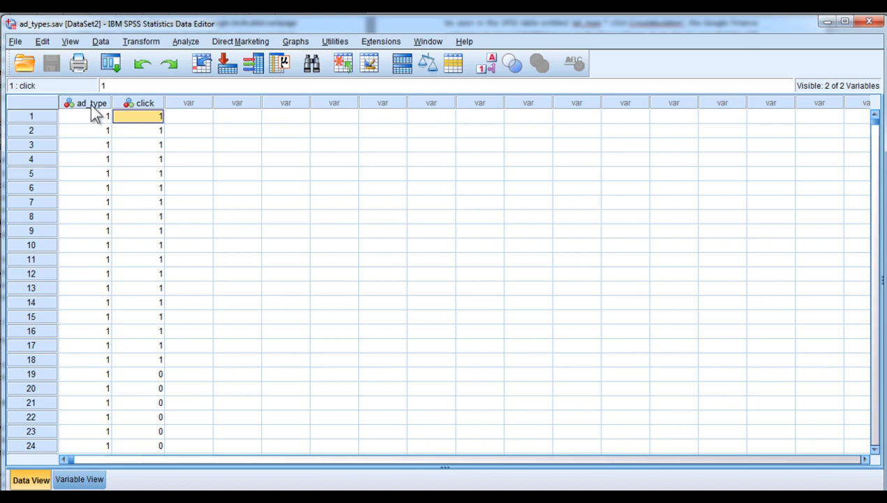
pyautogui.click(189, 130)
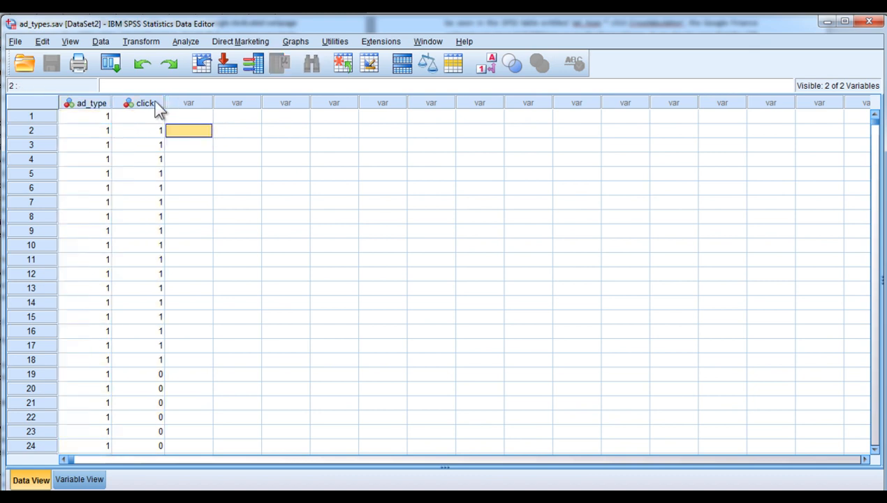
pyautogui.click(84, 115)
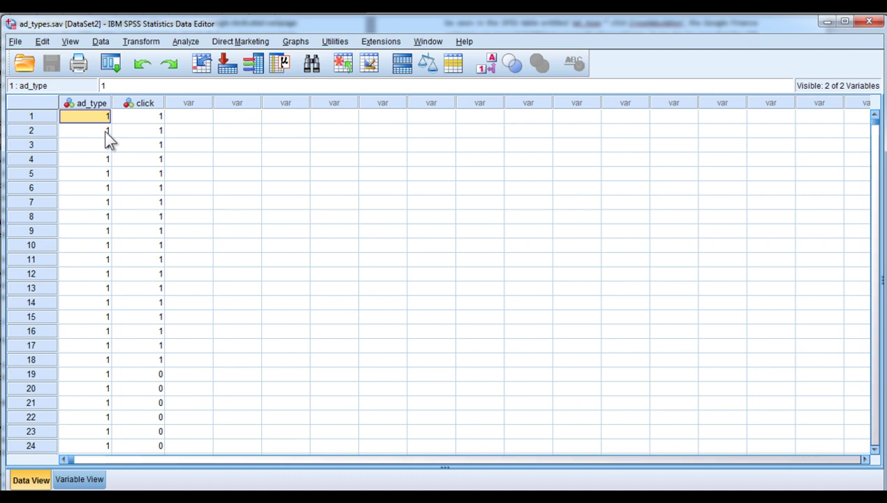
pyautogui.scroll(-3)
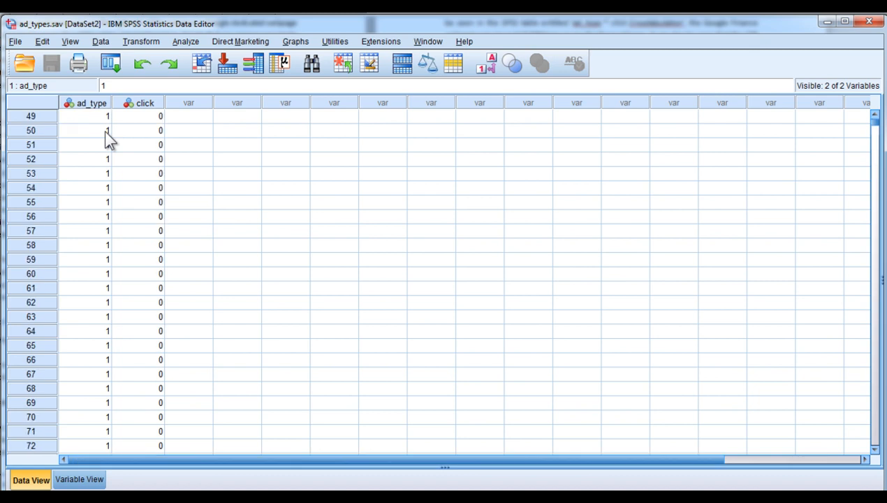
pyautogui.click(78, 480)
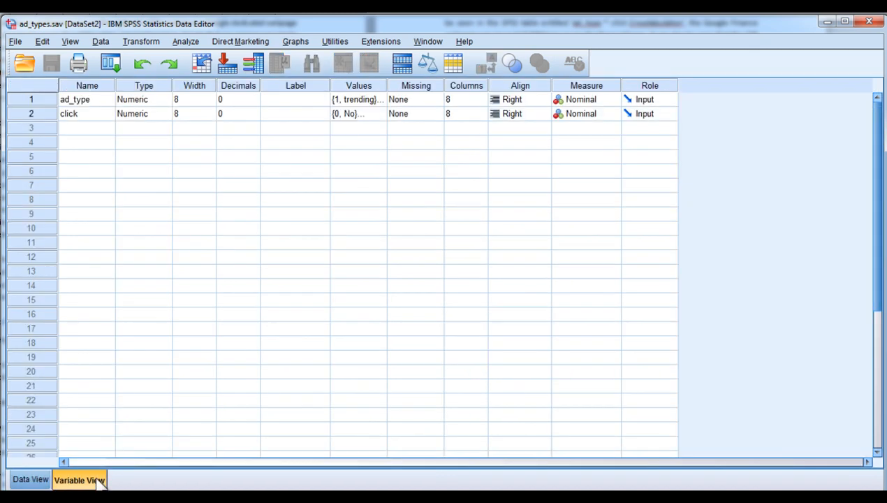
# Review value labels: ad_type as trending/purchase/search and click as No/Yes.
pyautogui.click(382, 98)
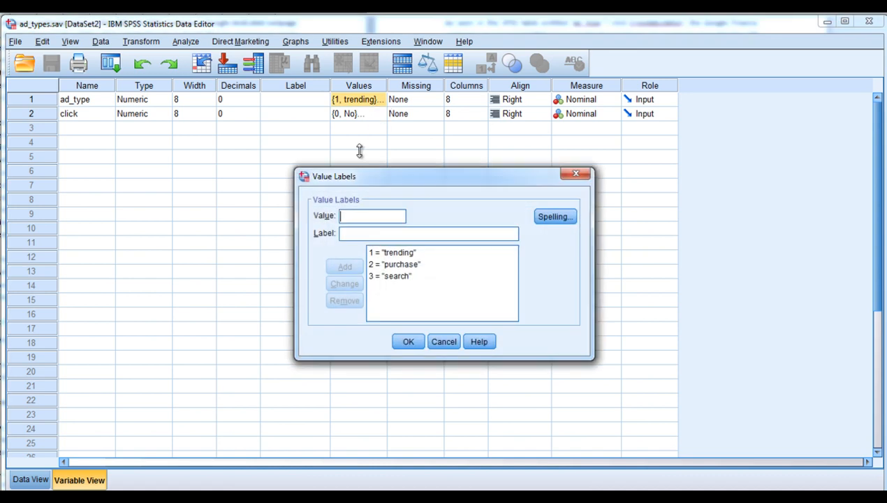
pyautogui.moveTo(394, 288)
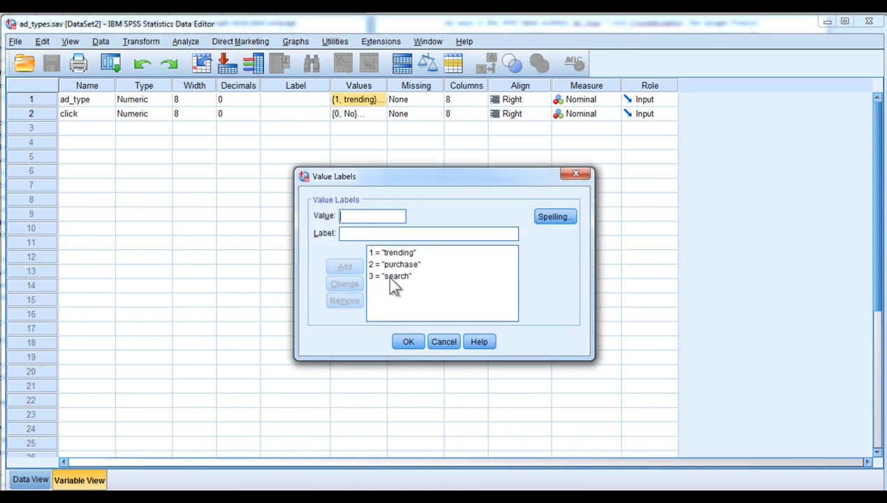
pyautogui.click(407, 341)
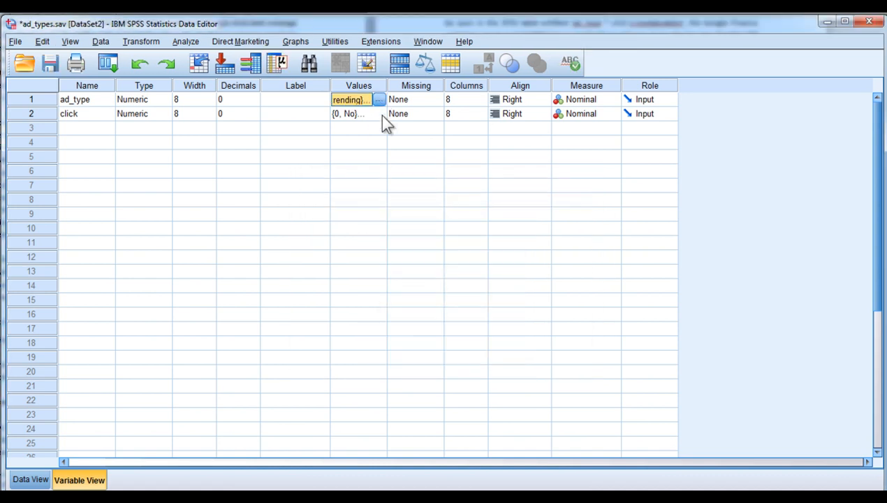
pyautogui.click(379, 114)
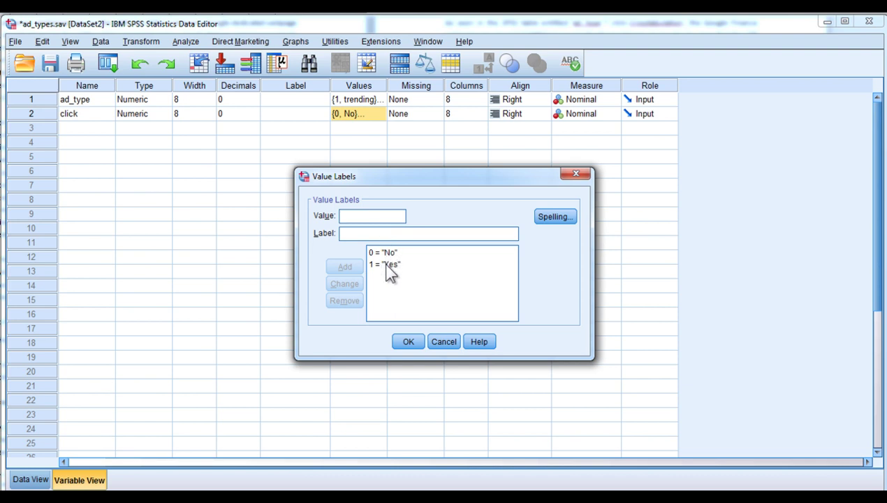
pyautogui.click(408, 341)
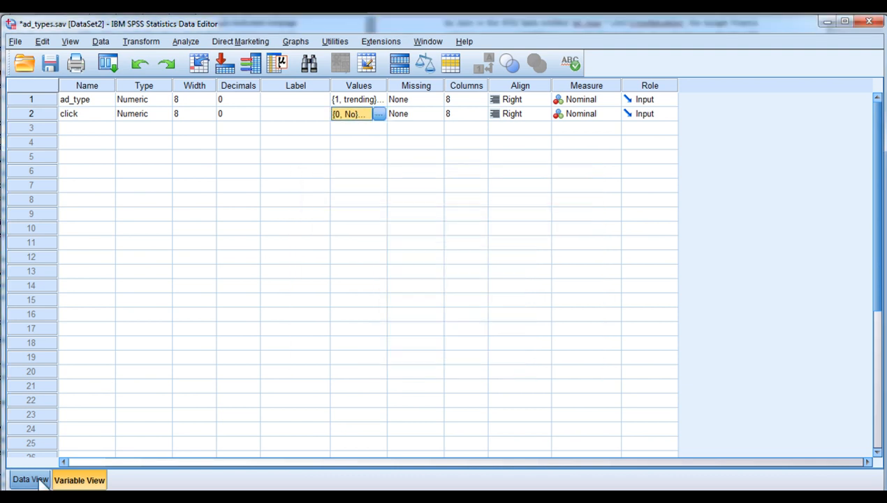
# Start a Crosstabs analysis with ad_type as row variable and click as column variable.
pyautogui.click(199, 44)
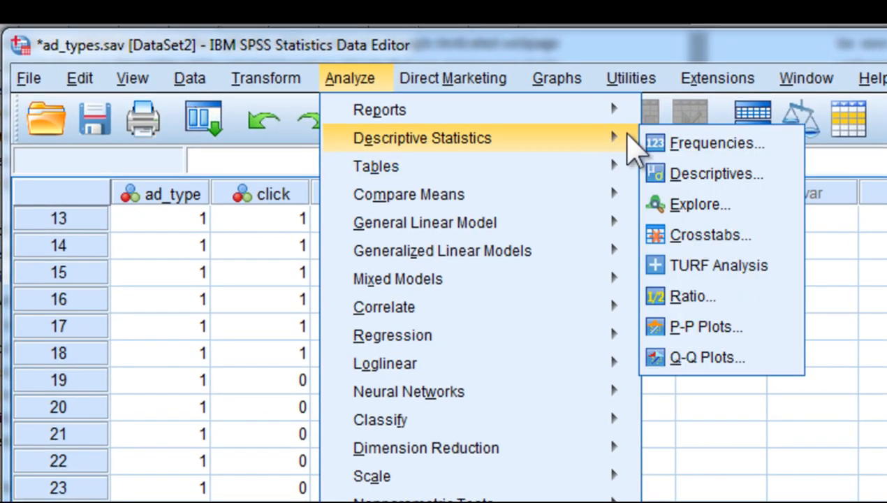
pyautogui.click(709, 235)
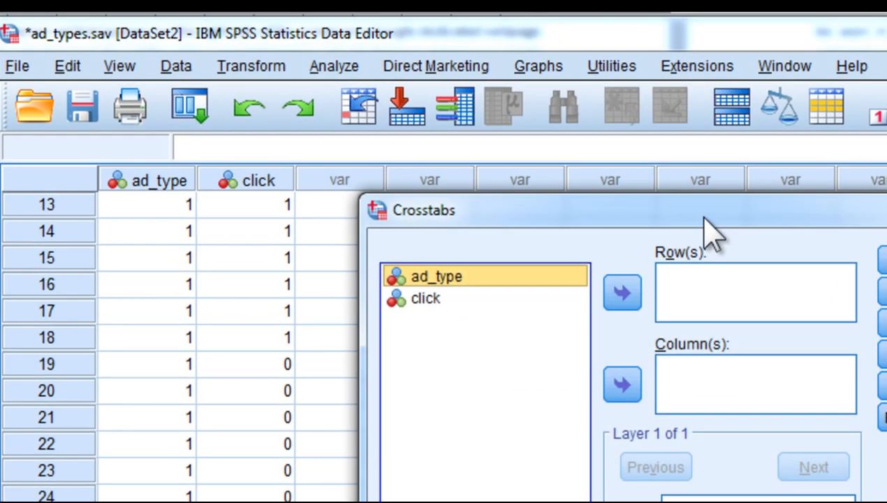
pyautogui.click(621, 292)
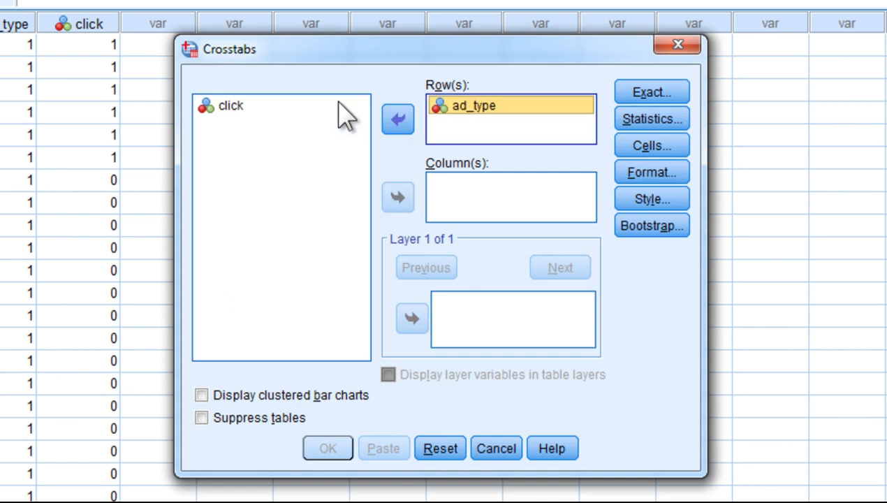
pyautogui.click(397, 197)
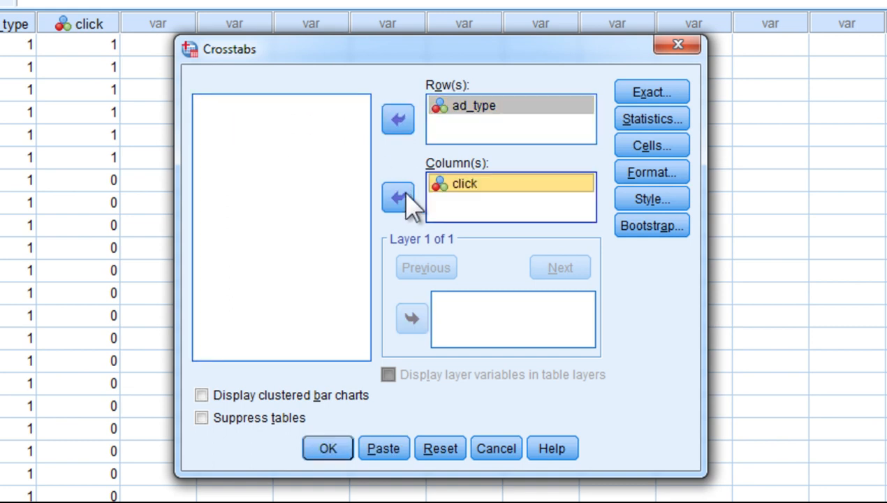
pyautogui.moveTo(408, 206)
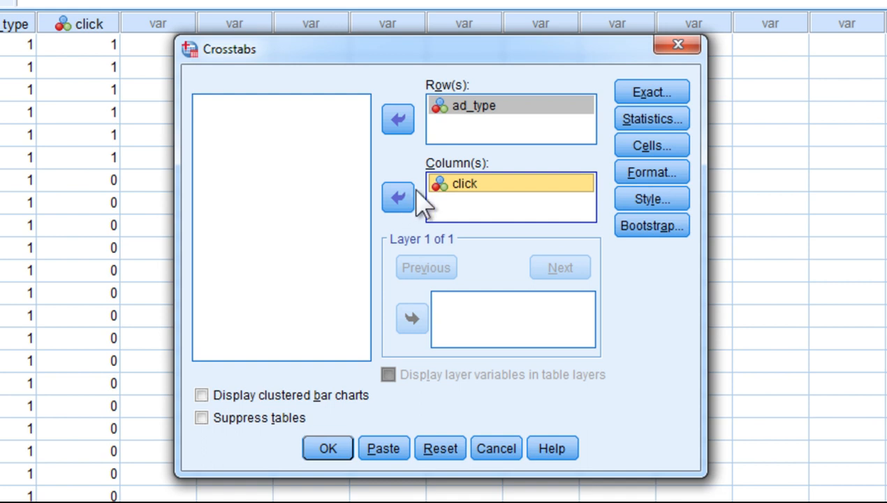
pyautogui.moveTo(419, 206)
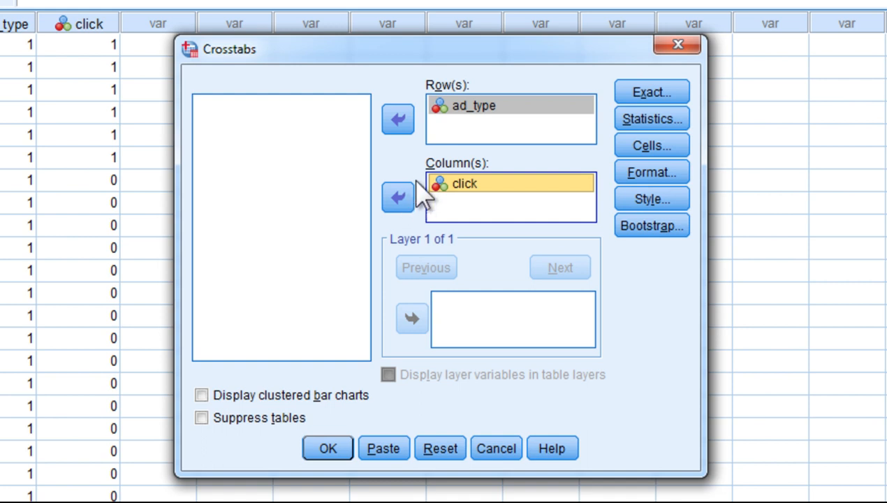
pyautogui.moveTo(570, 171)
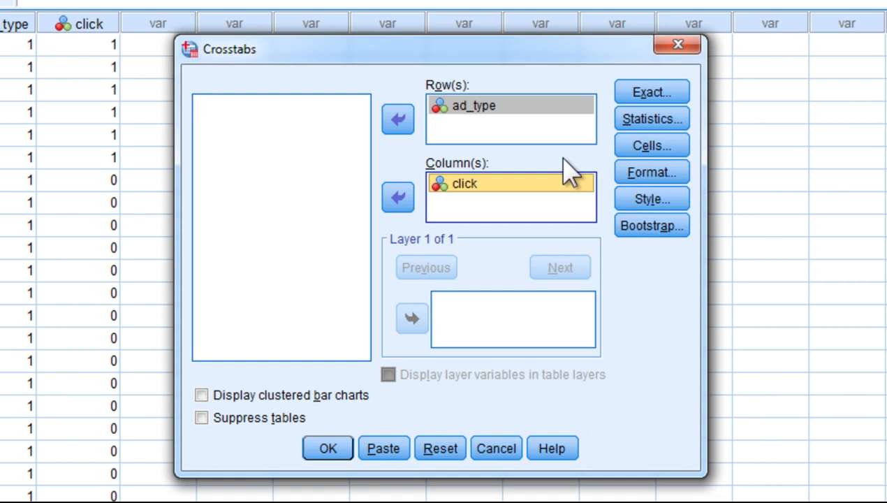
# Request Chi-square plus Phi and Cramer's V statistics for the crosstab.
pyautogui.click(651, 118)
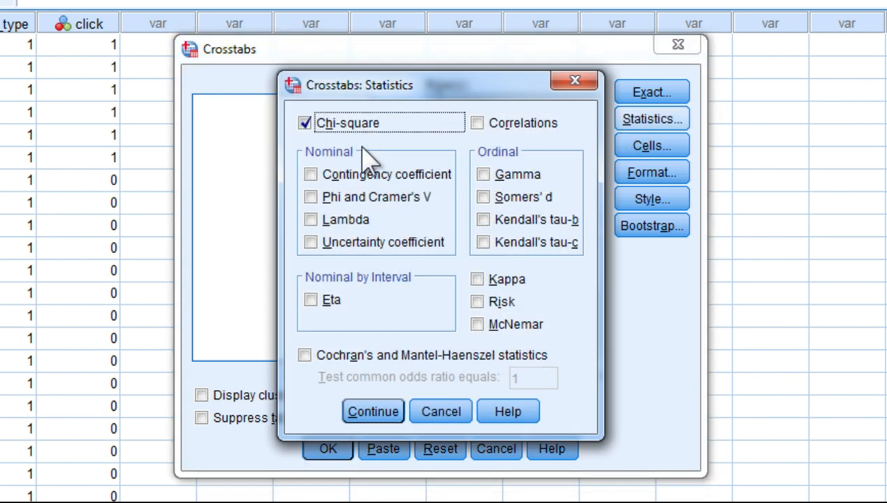
pyautogui.moveTo(415, 209)
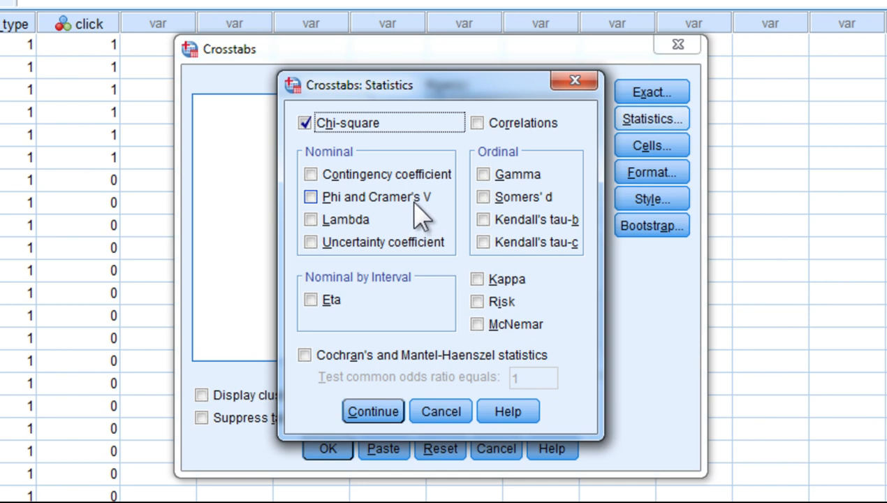
pyautogui.click(310, 196)
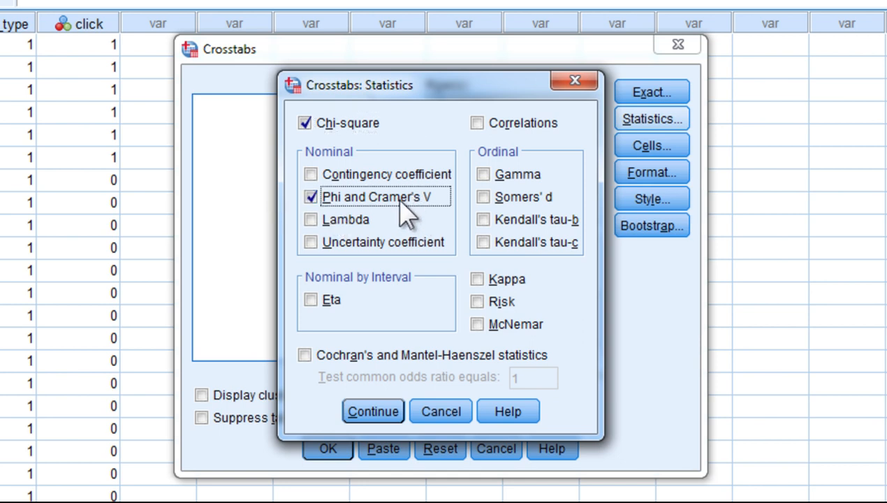
pyautogui.click(372, 411)
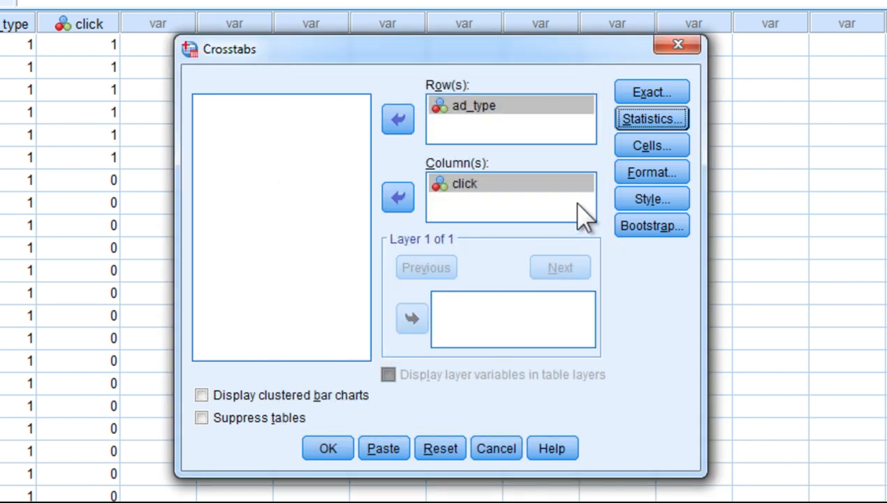
# Have the cells show expected counts and row percentages alongside observed counts.
pyautogui.click(650, 145)
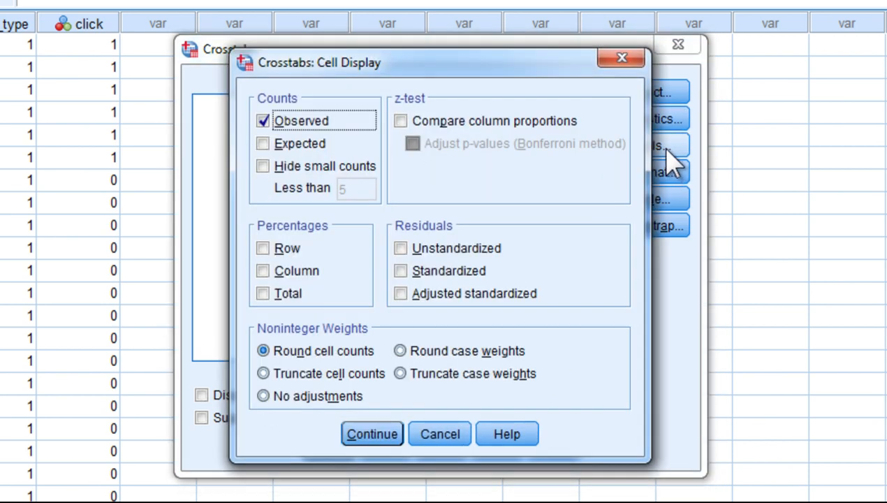
pyautogui.click(263, 144)
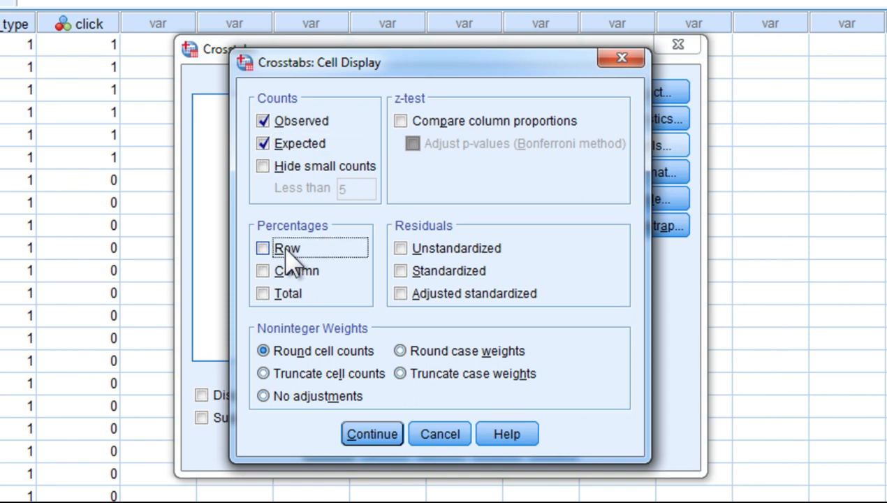
pyautogui.click(264, 248)
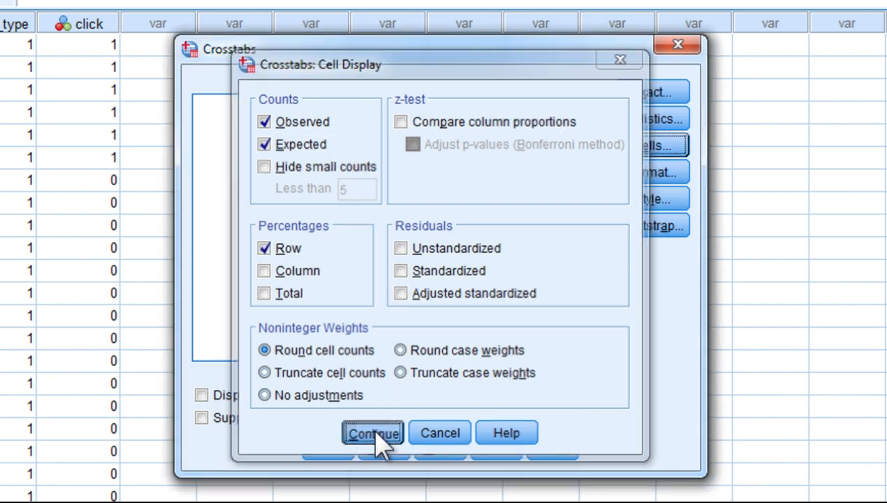
pyautogui.click(373, 433)
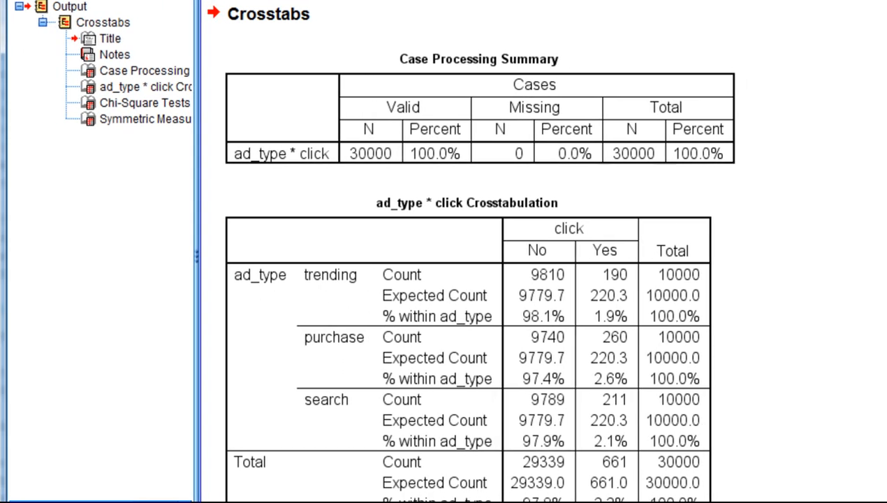
# Select the Case Processing Summary table in the output viewer.
pyautogui.click(144, 70)
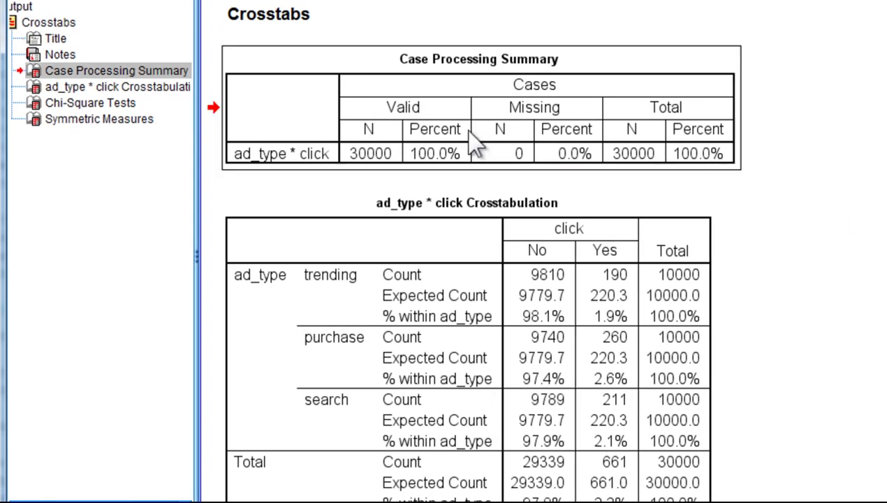
pyautogui.moveTo(353, 192)
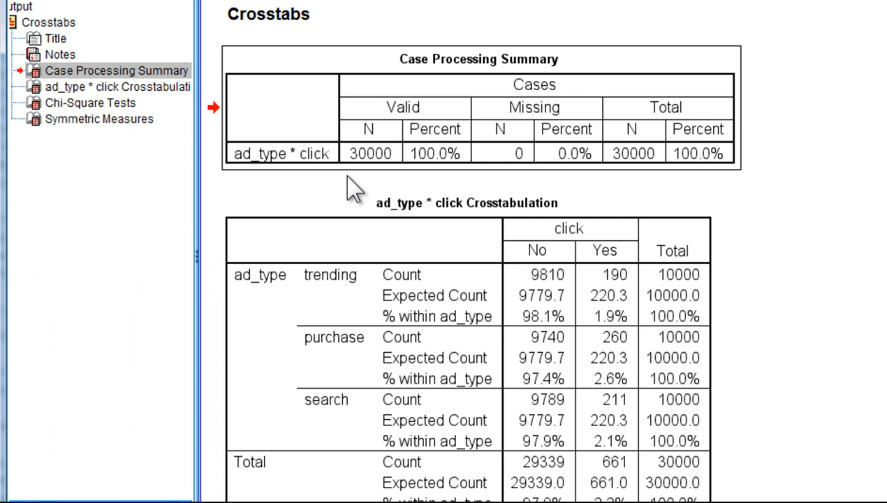
pyautogui.moveTo(384, 171)
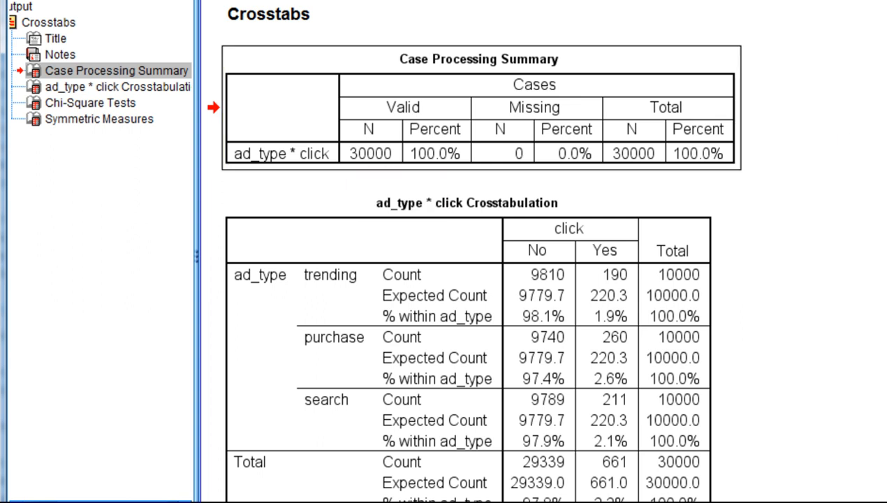
pyautogui.scroll(-3)
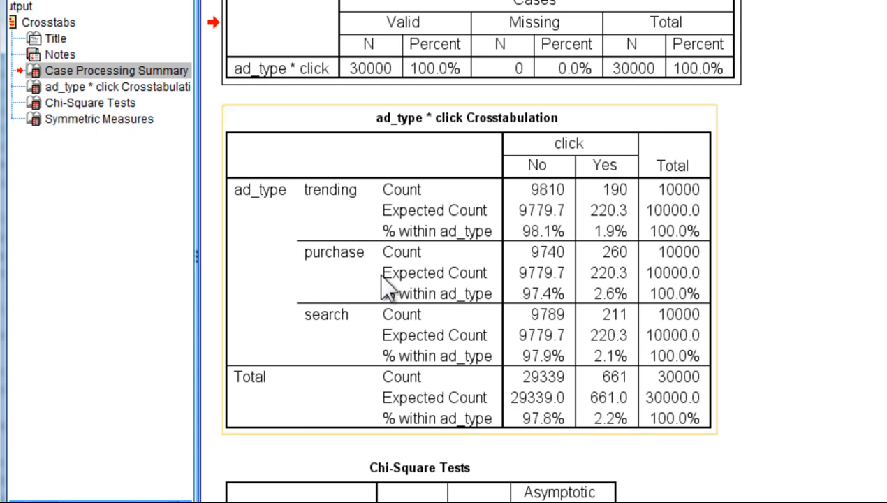
pyautogui.click(108, 86)
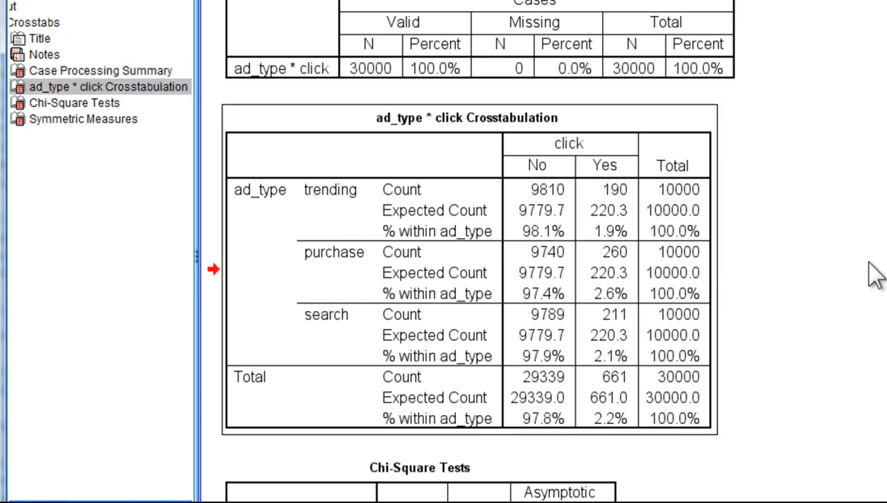
pyautogui.moveTo(656, 185)
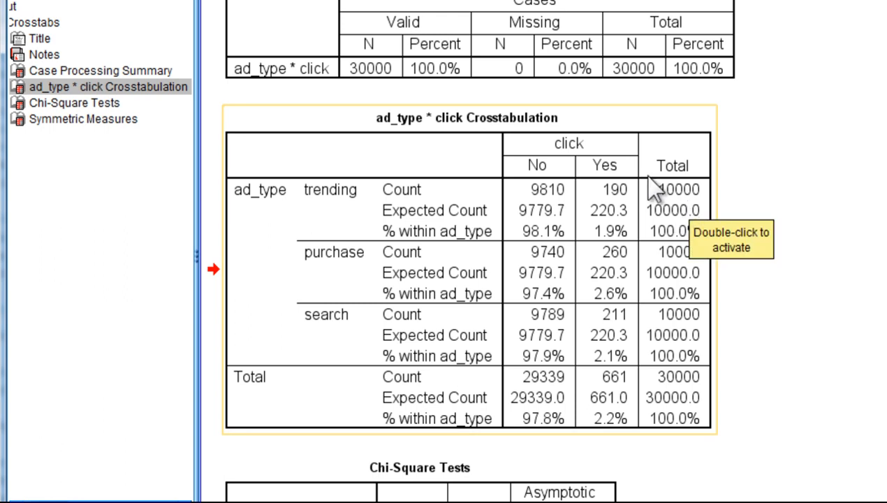
pyautogui.moveTo(549, 171)
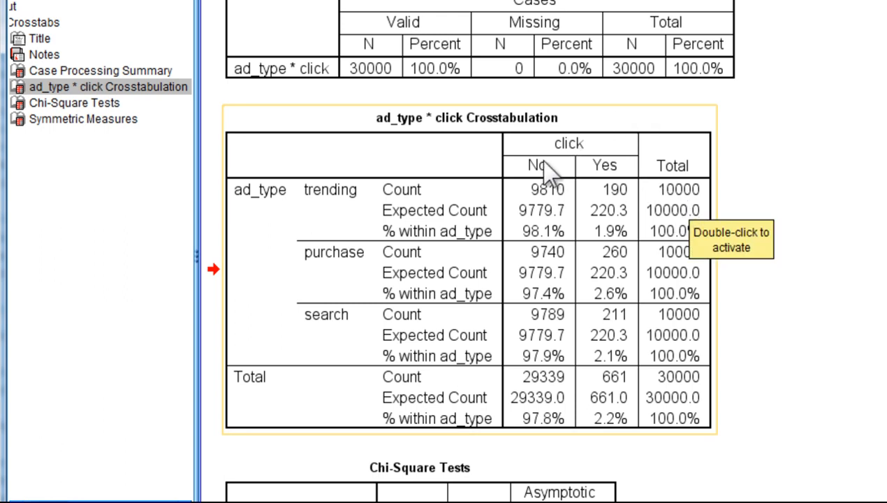
pyautogui.moveTo(555, 175)
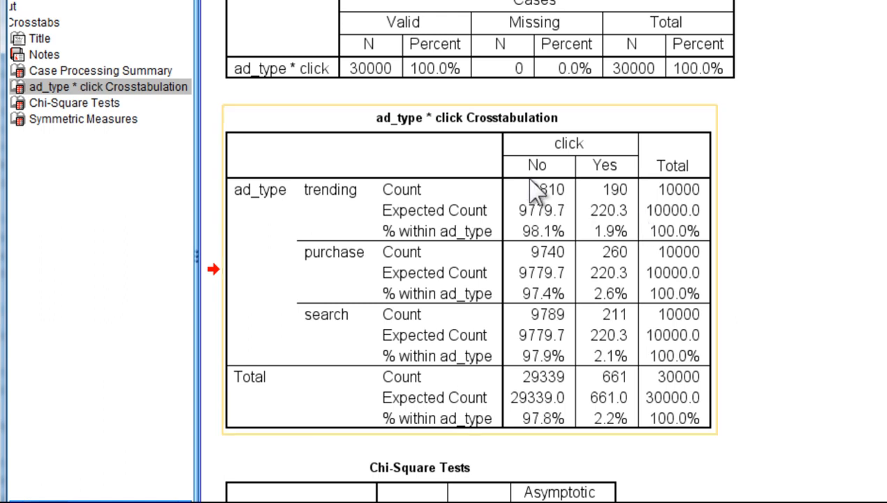
pyautogui.moveTo(545, 223)
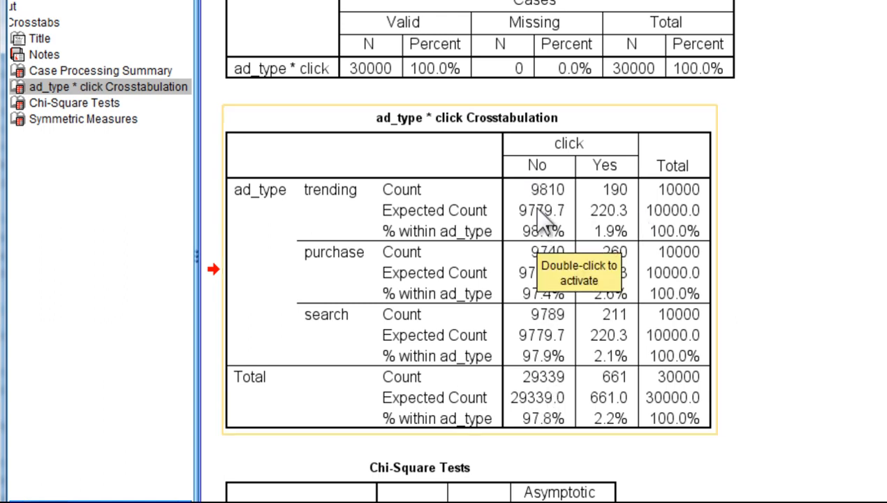
pyautogui.moveTo(727, 234)
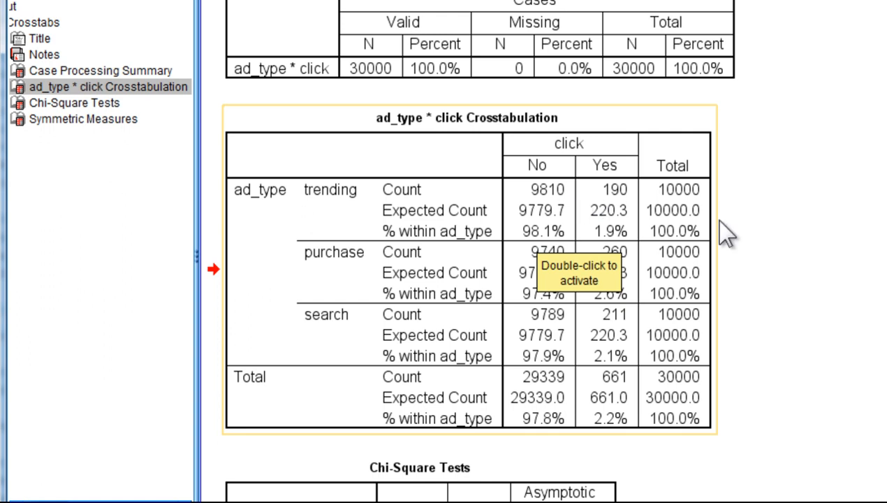
pyautogui.moveTo(577, 335)
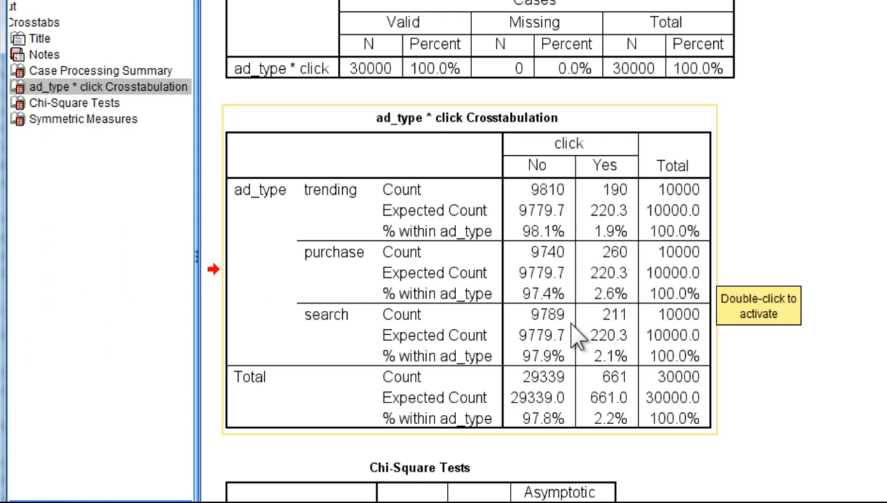
pyautogui.moveTo(566, 262)
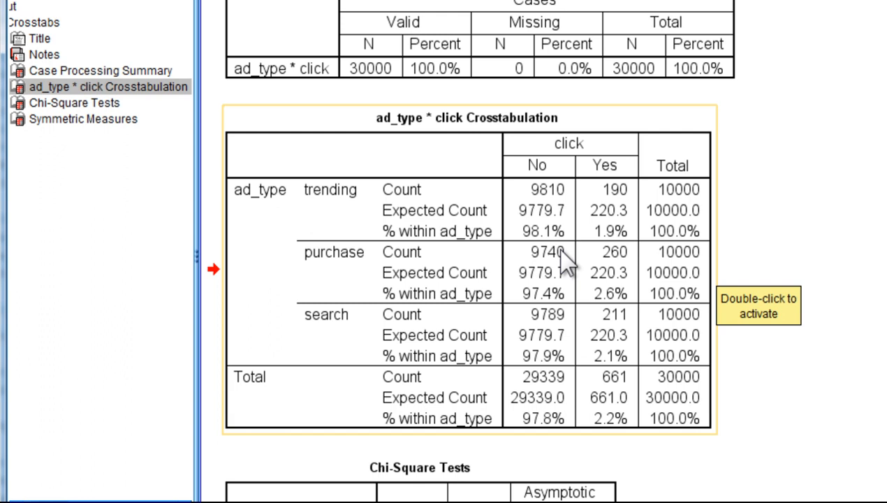
pyautogui.moveTo(559, 251)
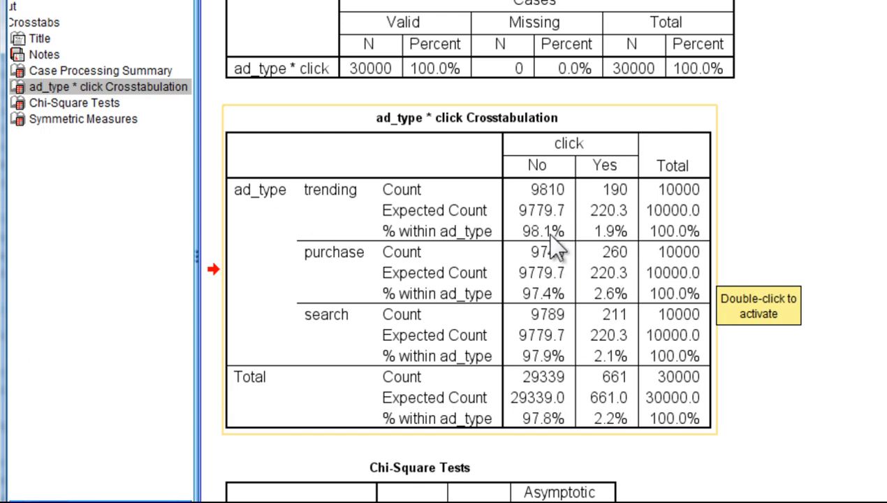
pyautogui.moveTo(563, 370)
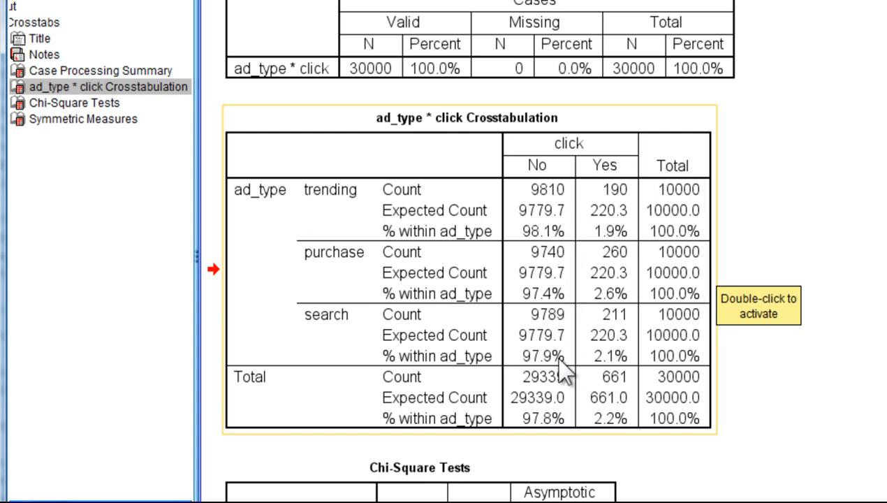
pyautogui.moveTo(884, 321)
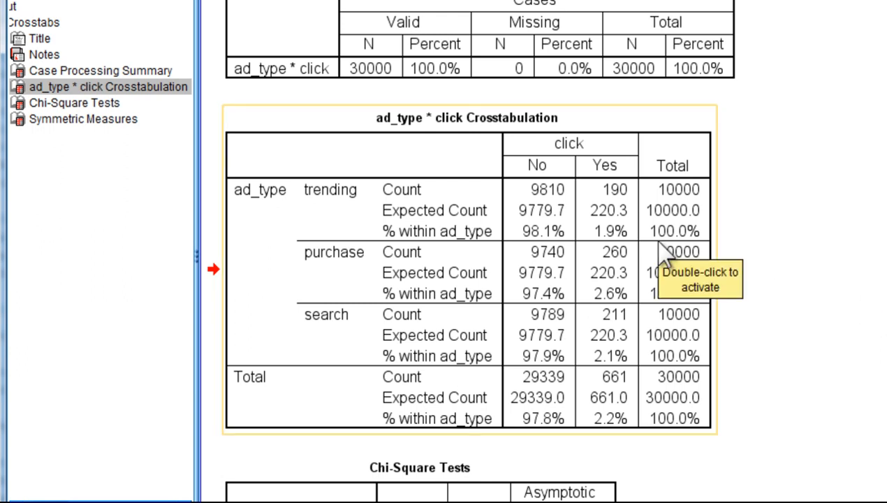
pyautogui.moveTo(580, 231)
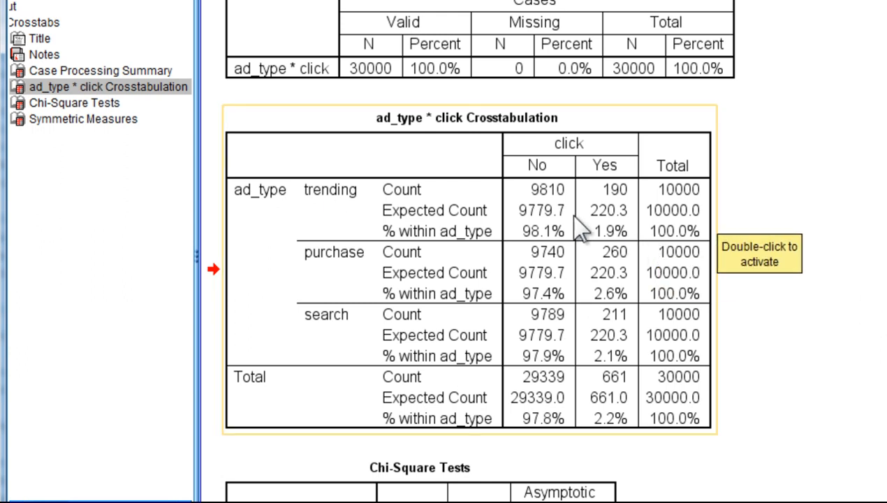
pyautogui.moveTo(349, 220)
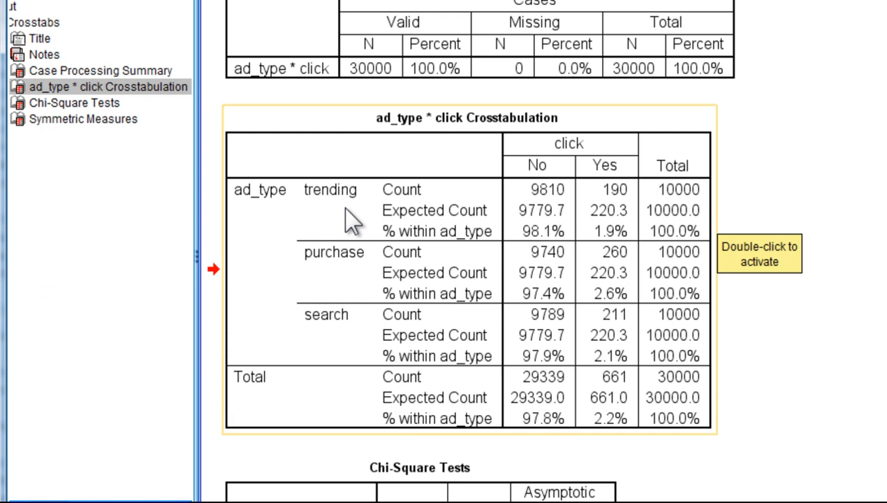
pyautogui.moveTo(636, 251)
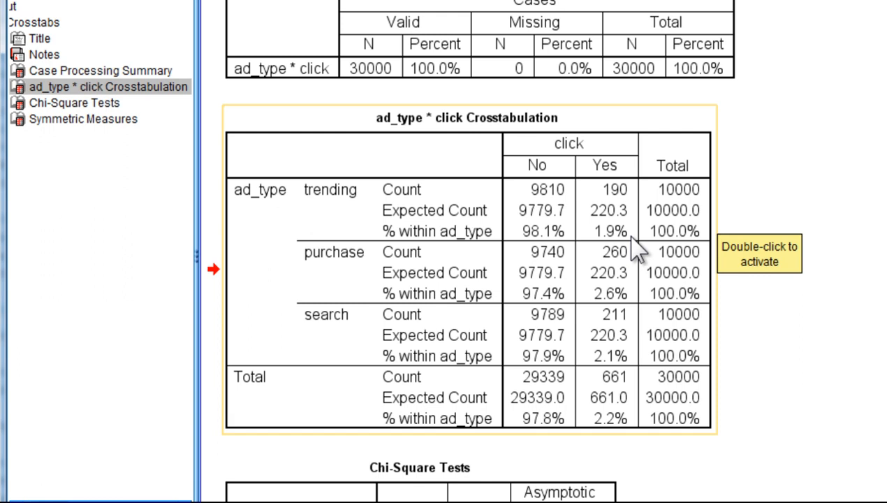
pyautogui.moveTo(667, 311)
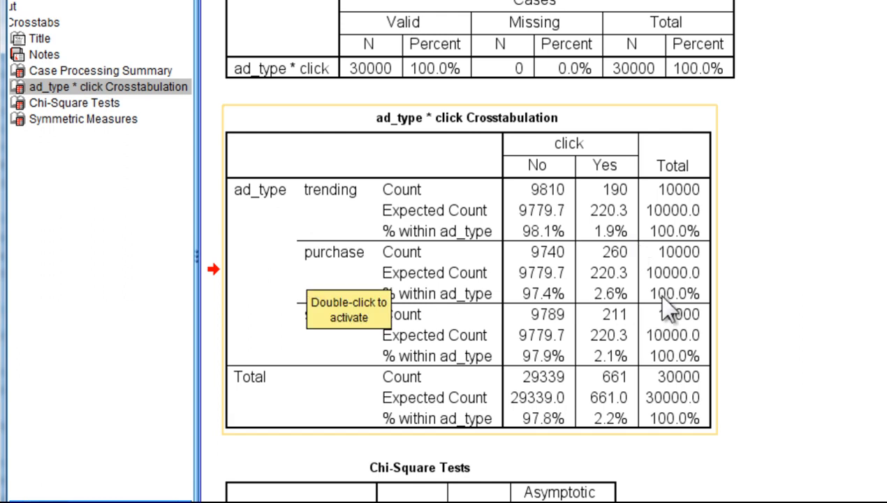
pyautogui.moveTo(643, 308)
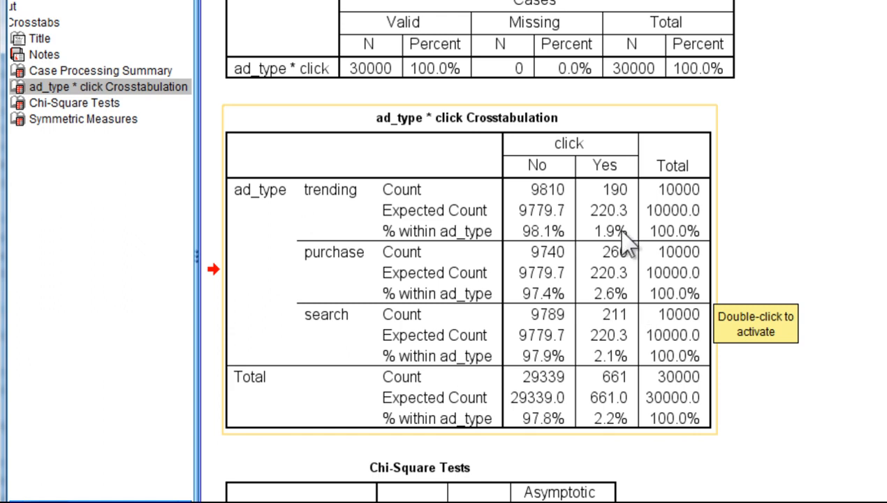
pyautogui.moveTo(336, 328)
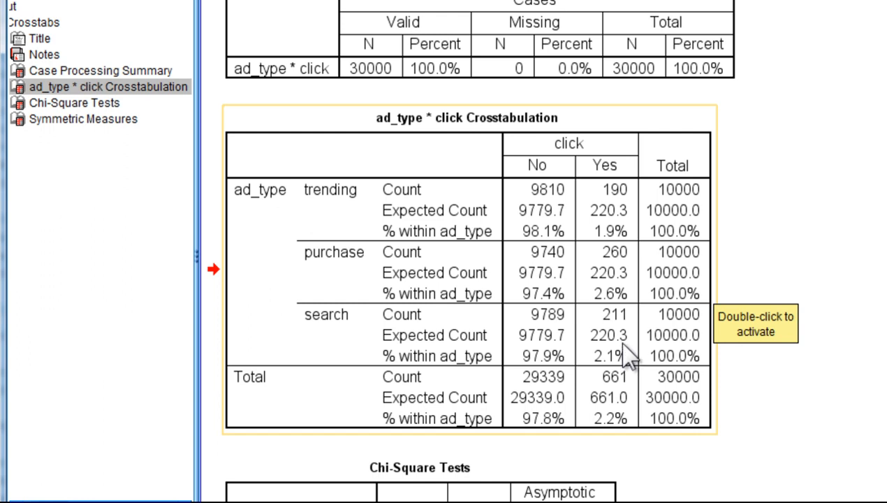
pyautogui.moveTo(626, 346)
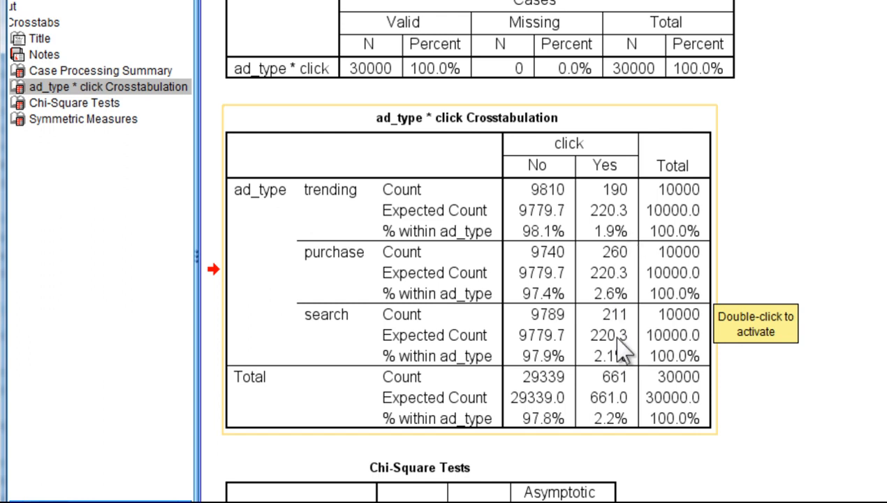
pyautogui.moveTo(566, 272)
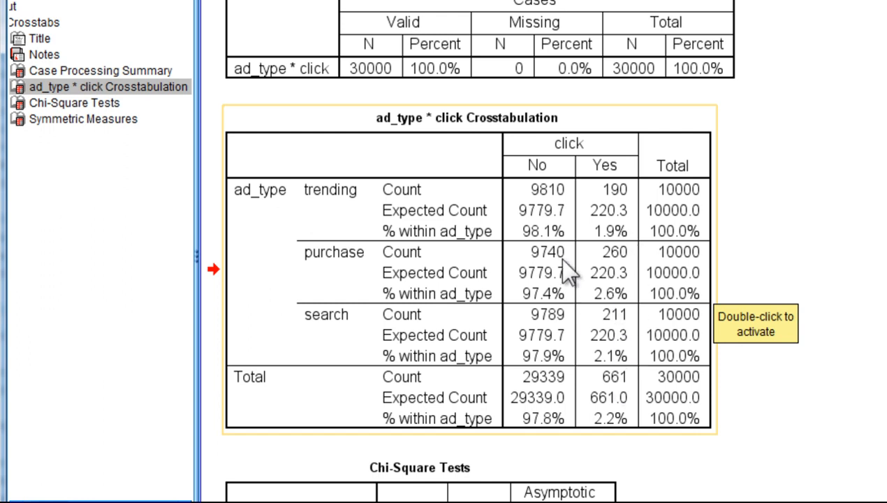
pyautogui.moveTo(548, 353)
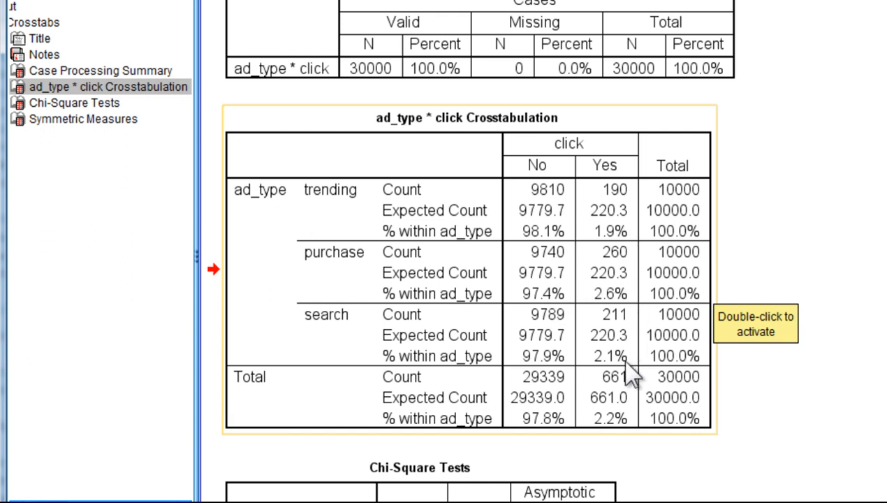
pyautogui.moveTo(618, 238)
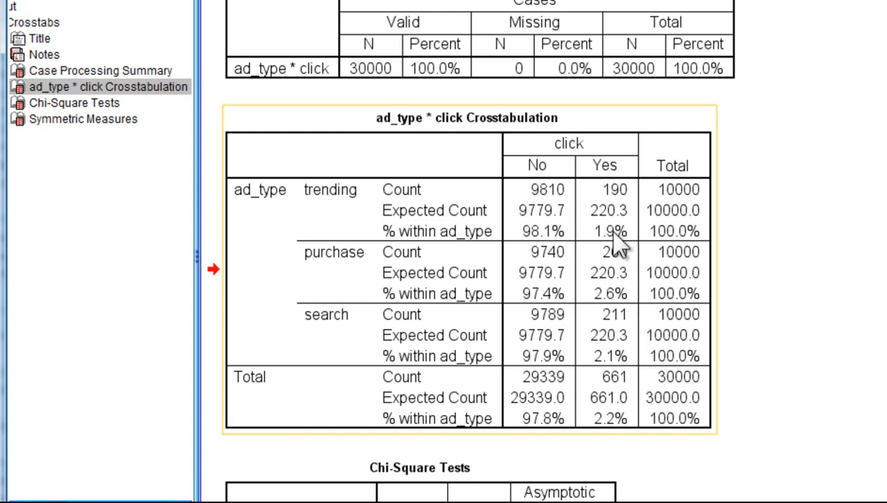
pyautogui.moveTo(748, 283)
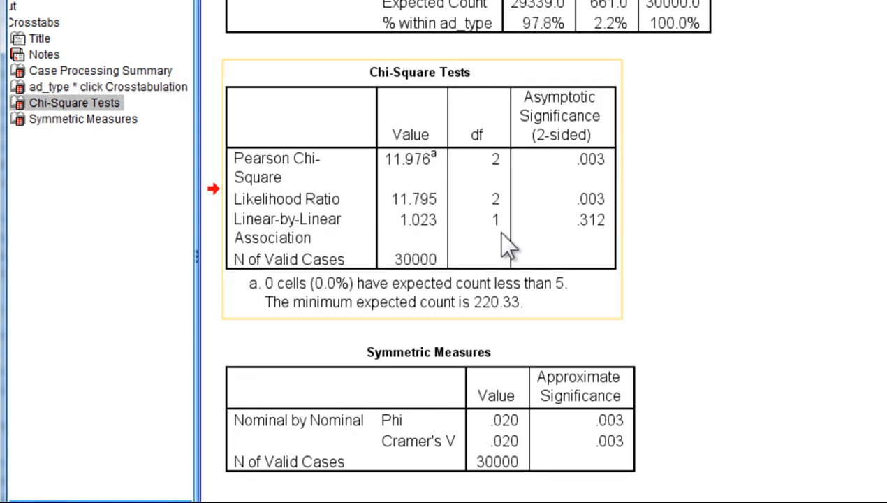
pyautogui.moveTo(407, 184)
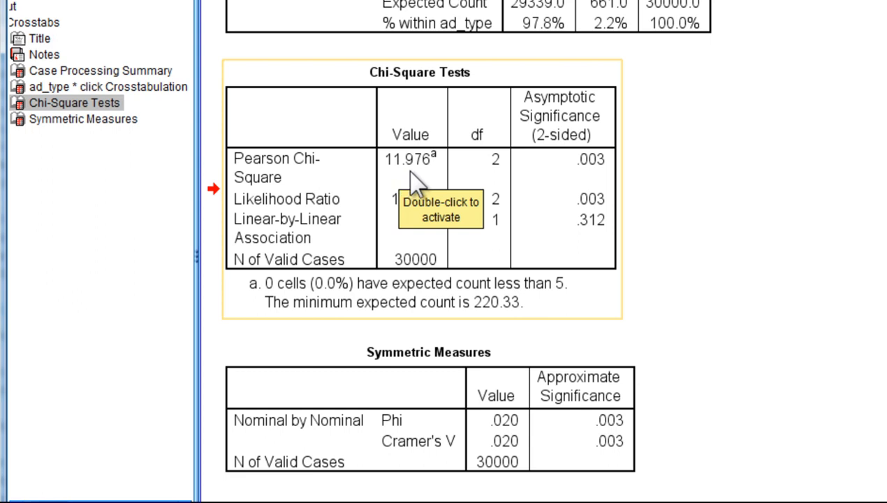
pyautogui.moveTo(489, 179)
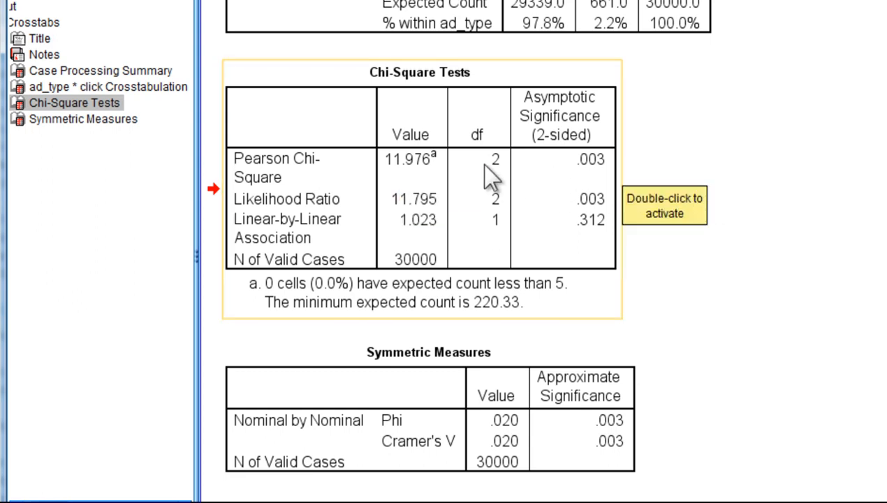
pyautogui.moveTo(524, 178)
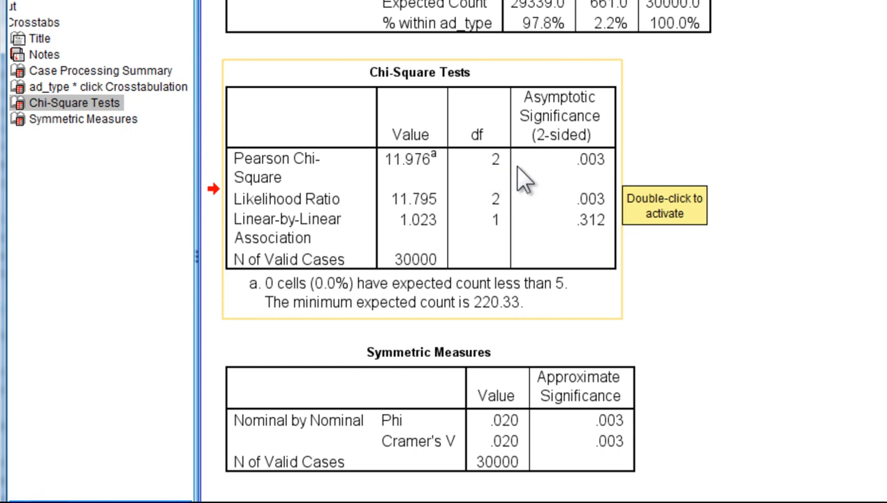
pyautogui.moveTo(594, 175)
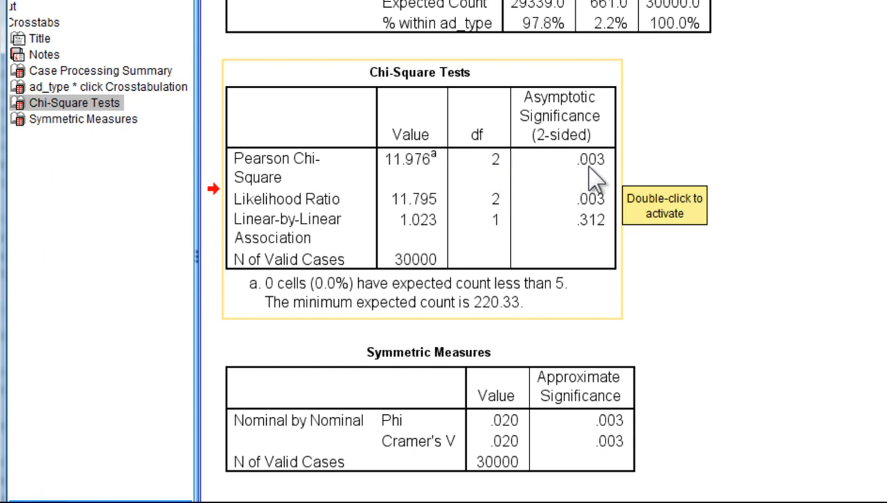
pyautogui.moveTo(657, 175)
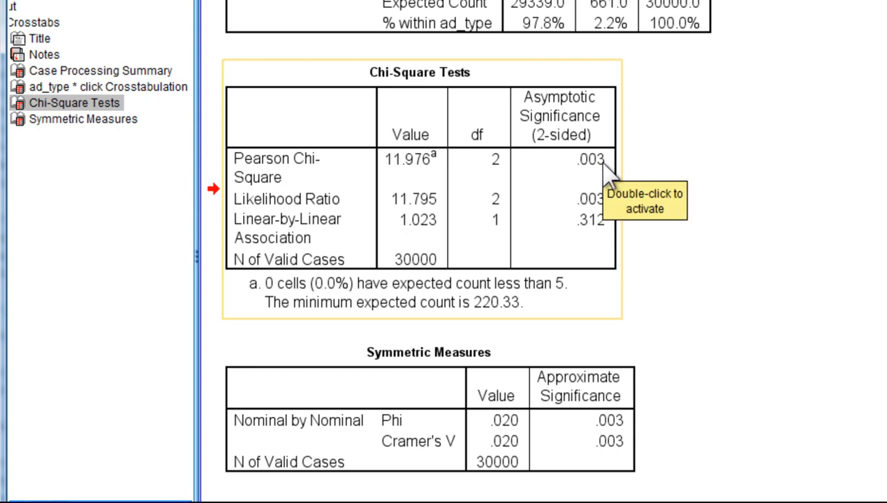
pyautogui.moveTo(667, 241)
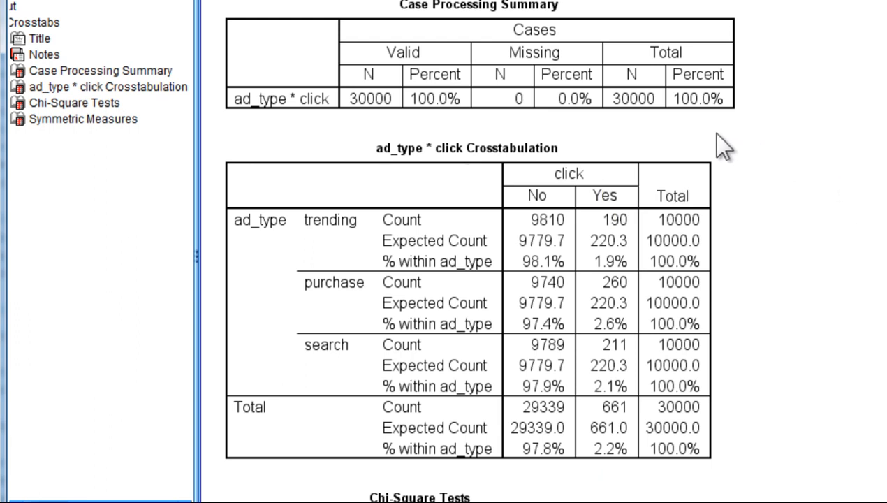
pyautogui.scroll(-3)
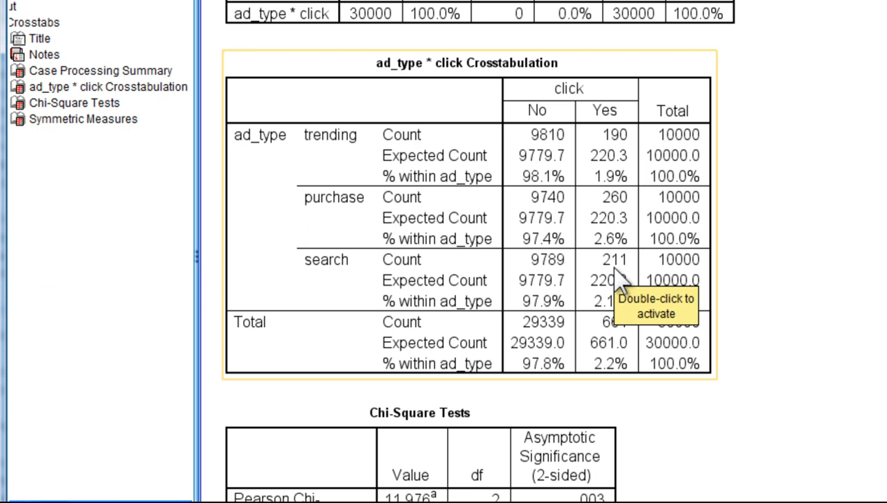
pyautogui.scroll(-3)
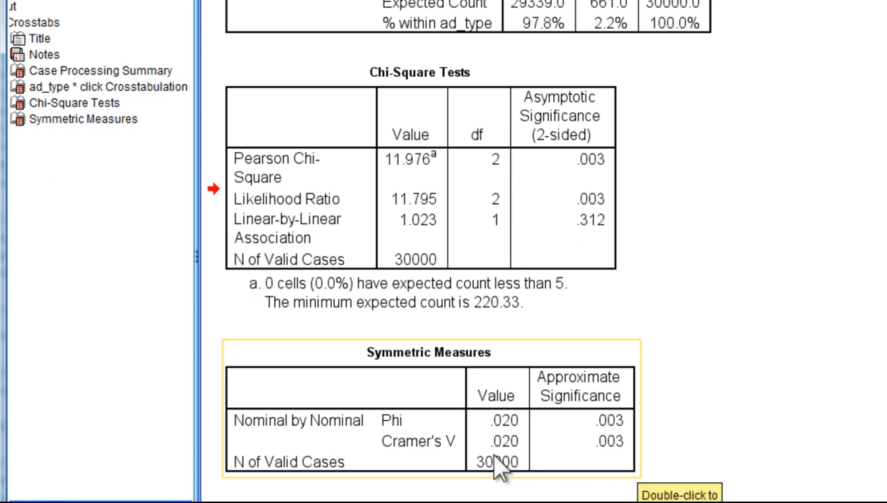
pyautogui.moveTo(727, 423)
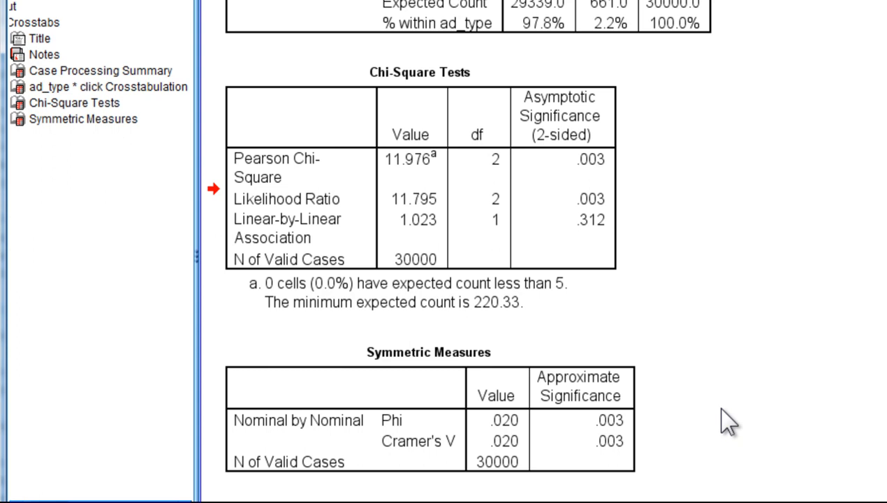
pyautogui.scroll(3)
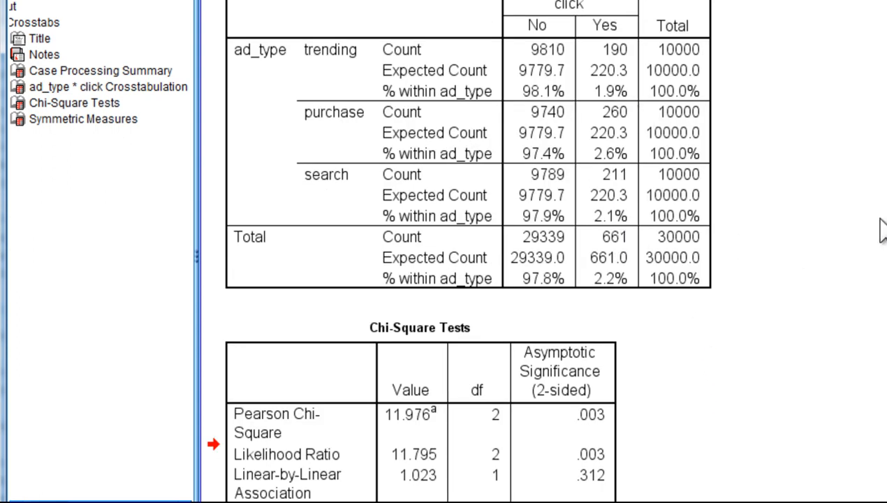
pyautogui.scroll(-3)
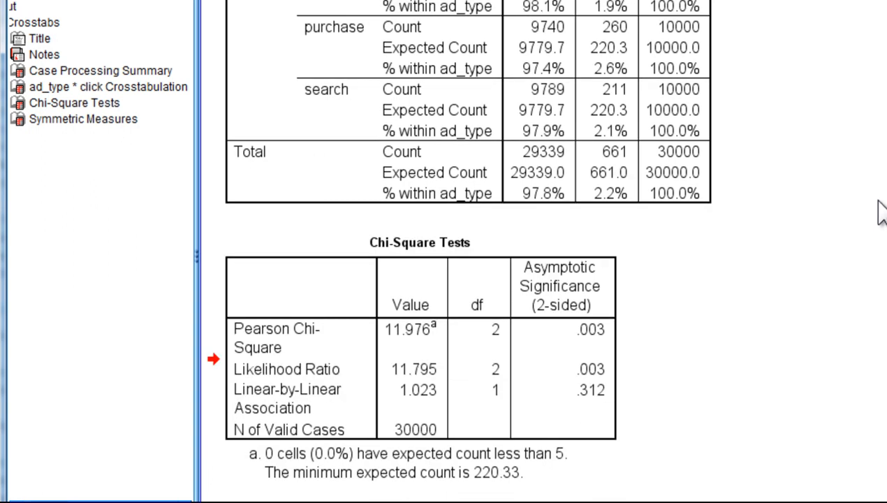
pyautogui.scroll(3)
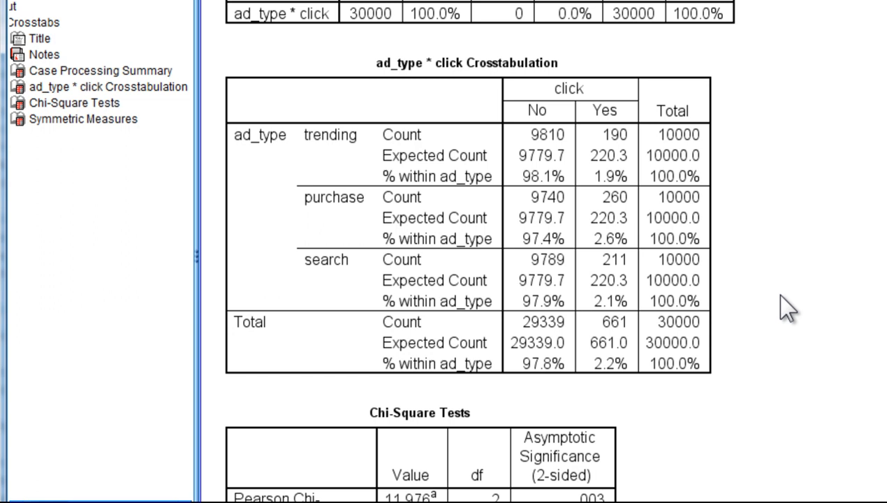
pyautogui.scroll(-3)
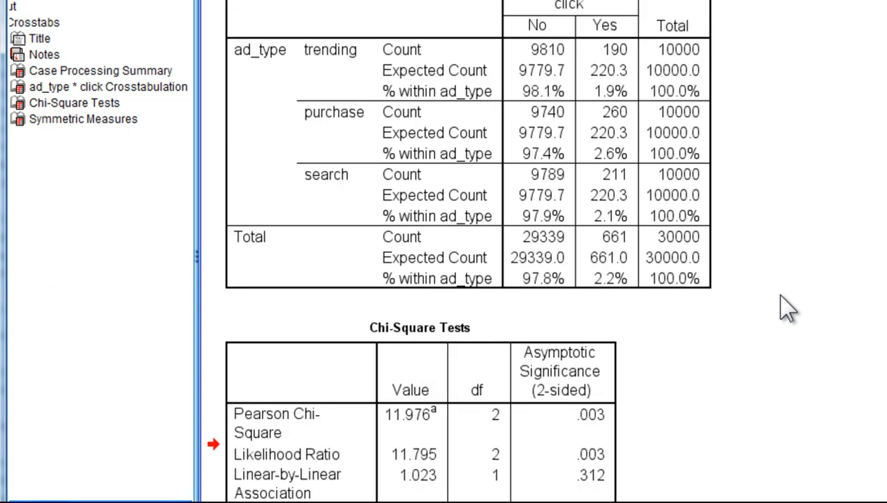